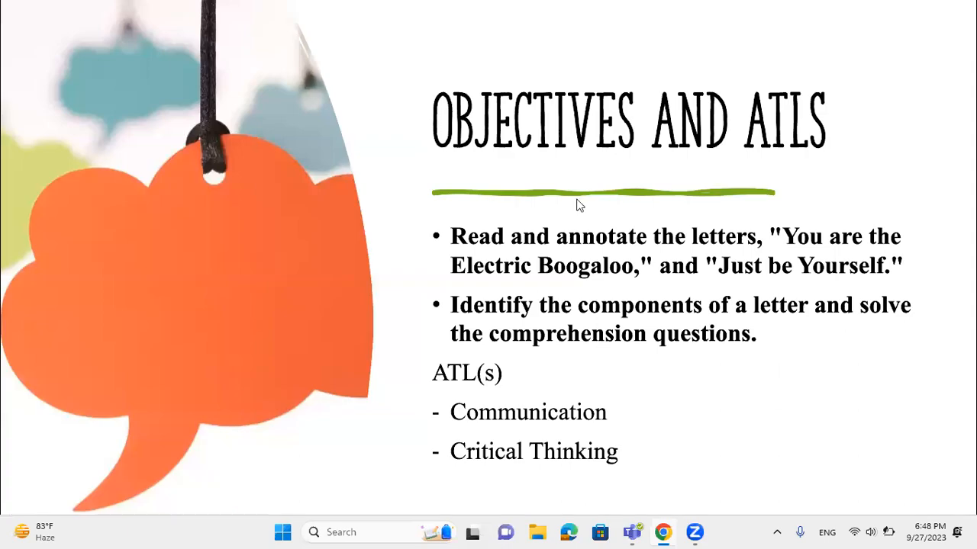
mouse_move(155, 371)
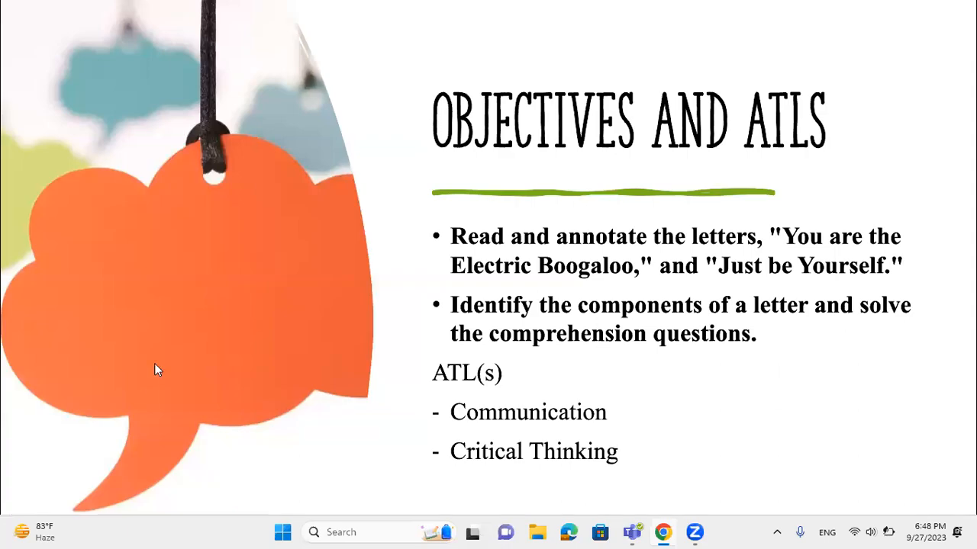
mouse_move(54, 526)
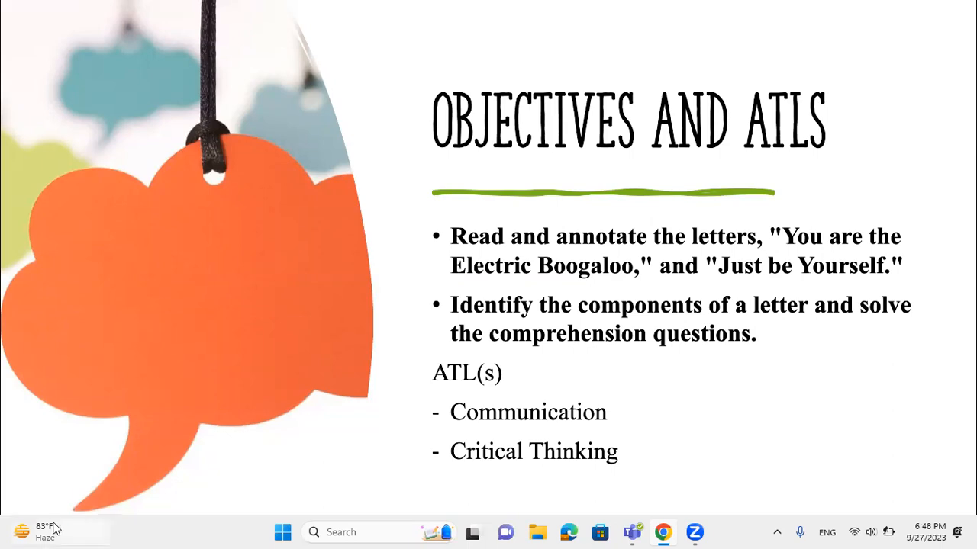